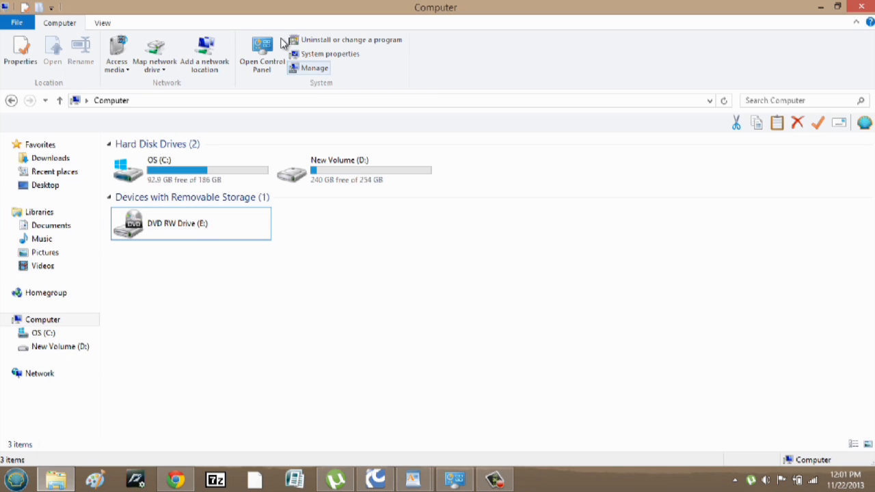
Step: Reach Hardware and Sound in Control Panel on the way to Device Manager
left_click(261, 52)
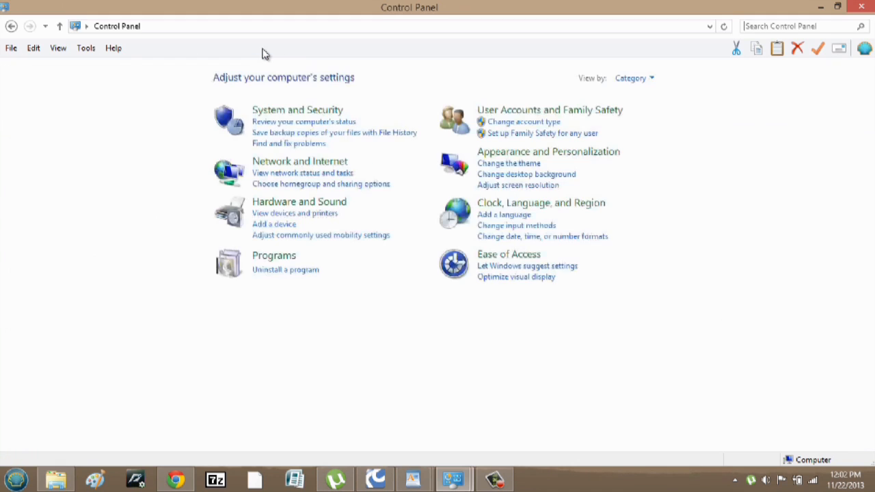
mouse_move(429, 216)
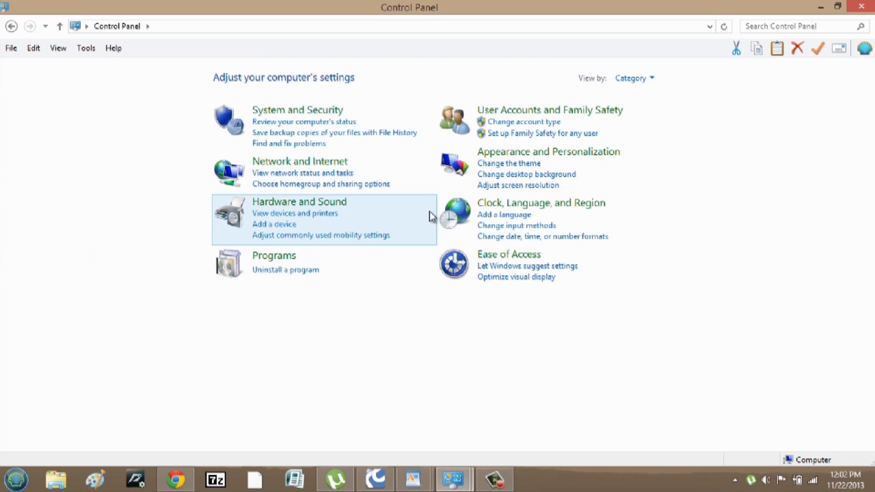
mouse_move(298, 201)
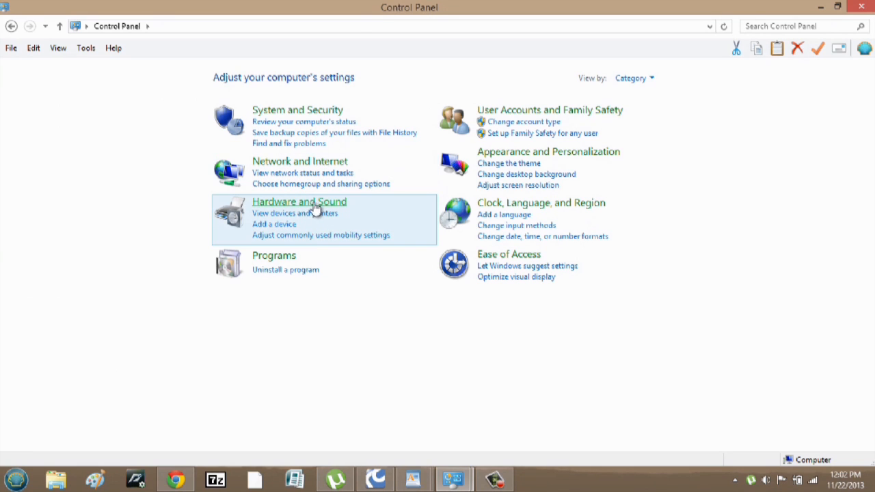
left_click(298, 201)
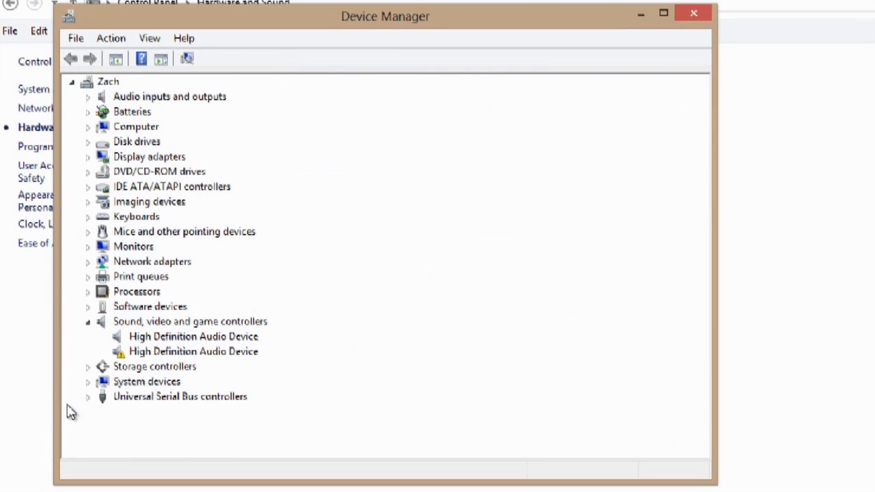
mouse_move(232, 404)
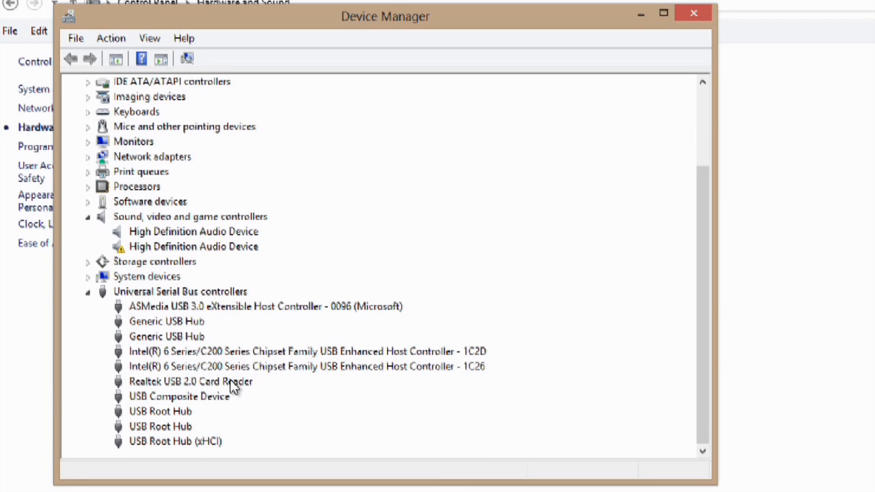
mouse_move(177, 316)
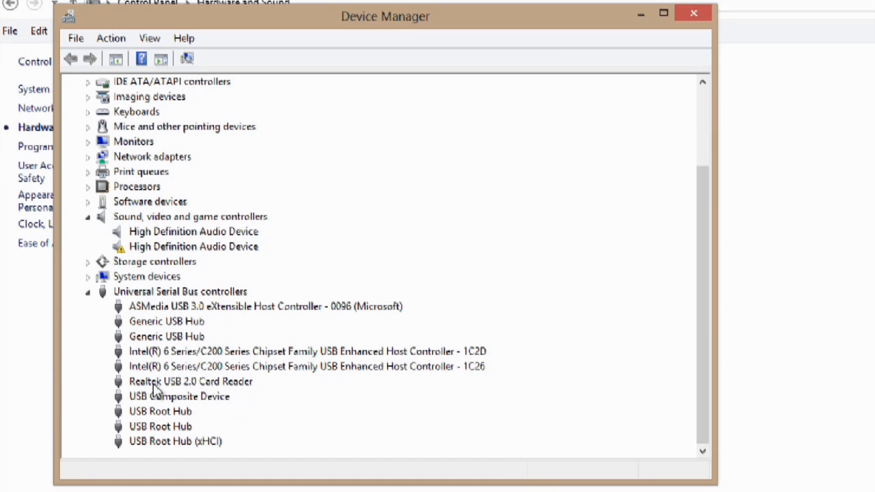
mouse_move(165, 314)
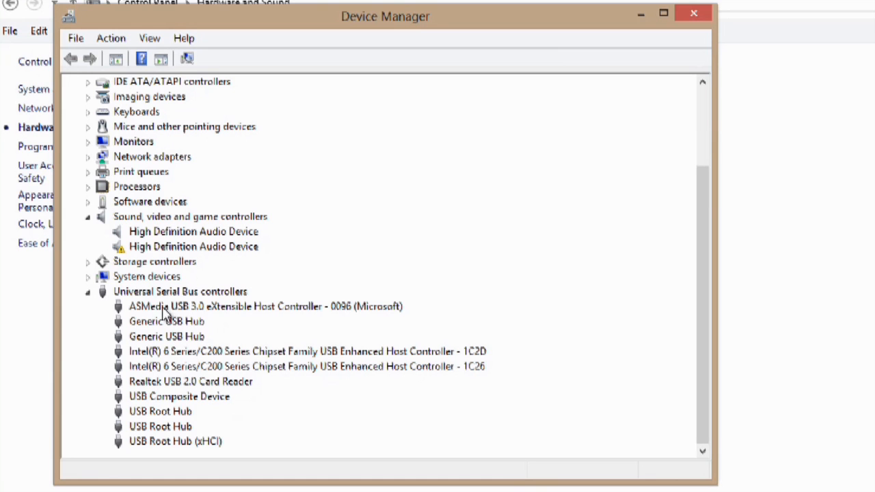
mouse_move(175, 311)
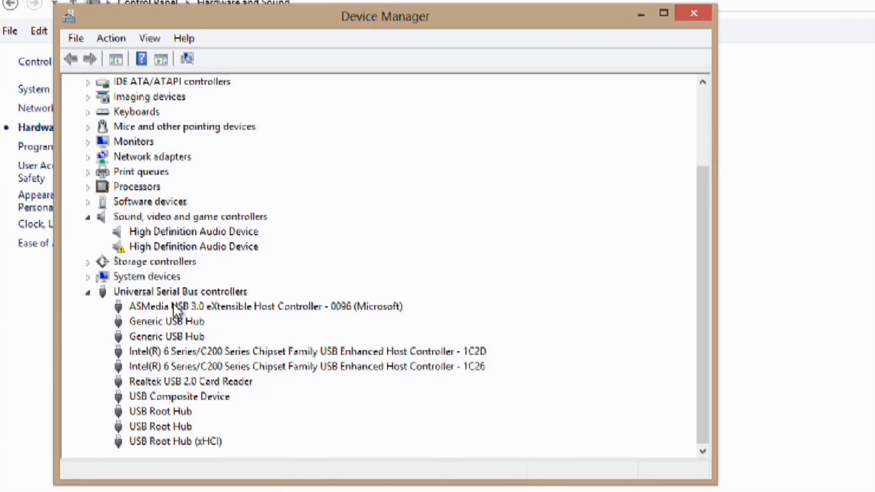